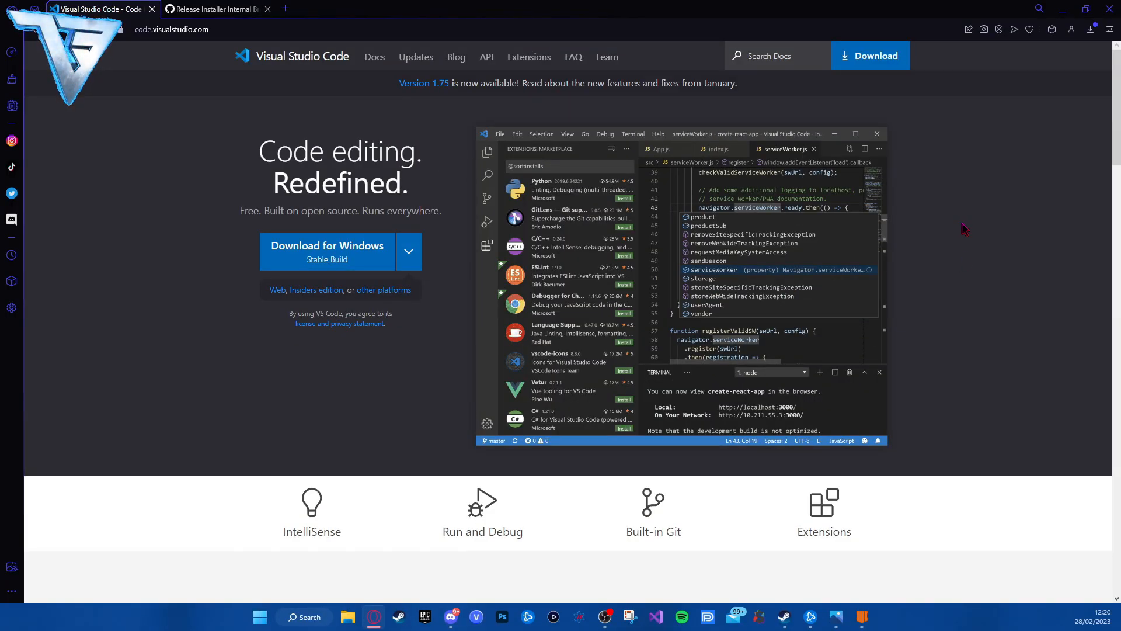
{"action": "mouse_move", "coordinate": [960, 227]}
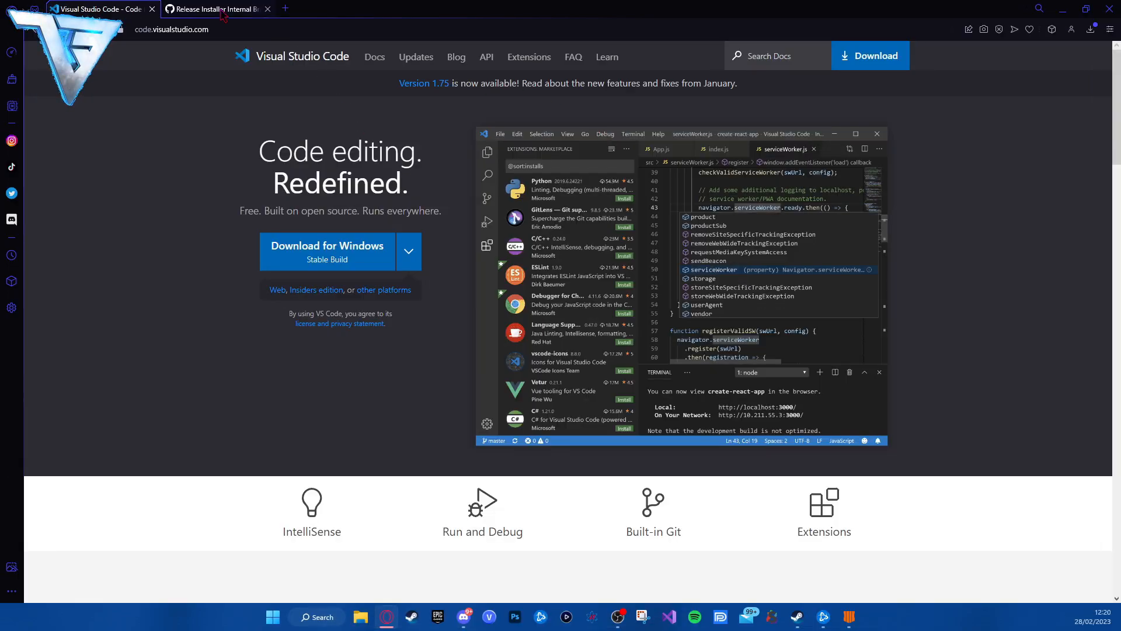
Step: Download the t7c_installer.exe asset from the t7-compiler release page into the new folder
{"action": "left_click", "coordinate": [214, 8]}
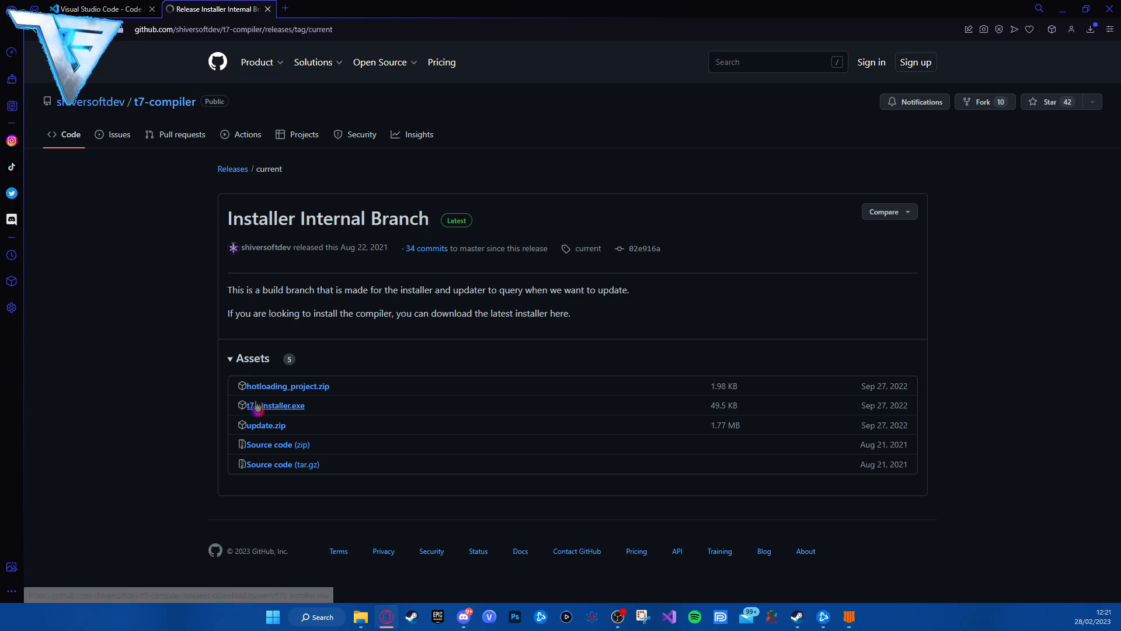
{"action": "left_click", "coordinate": [276, 405]}
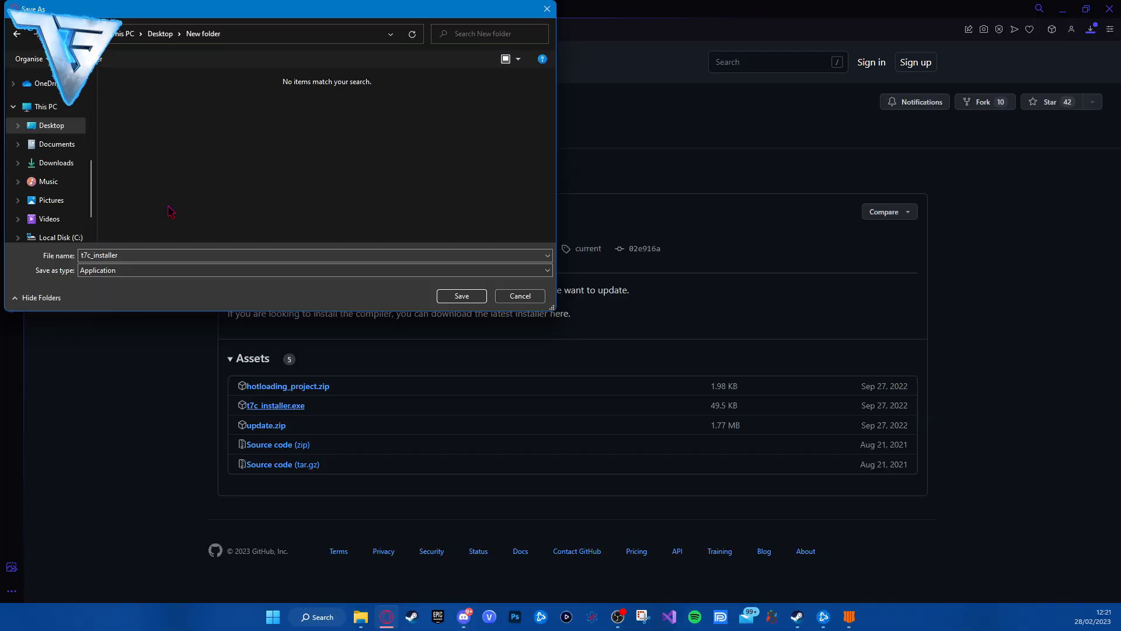
{"action": "left_click", "coordinate": [462, 295]}
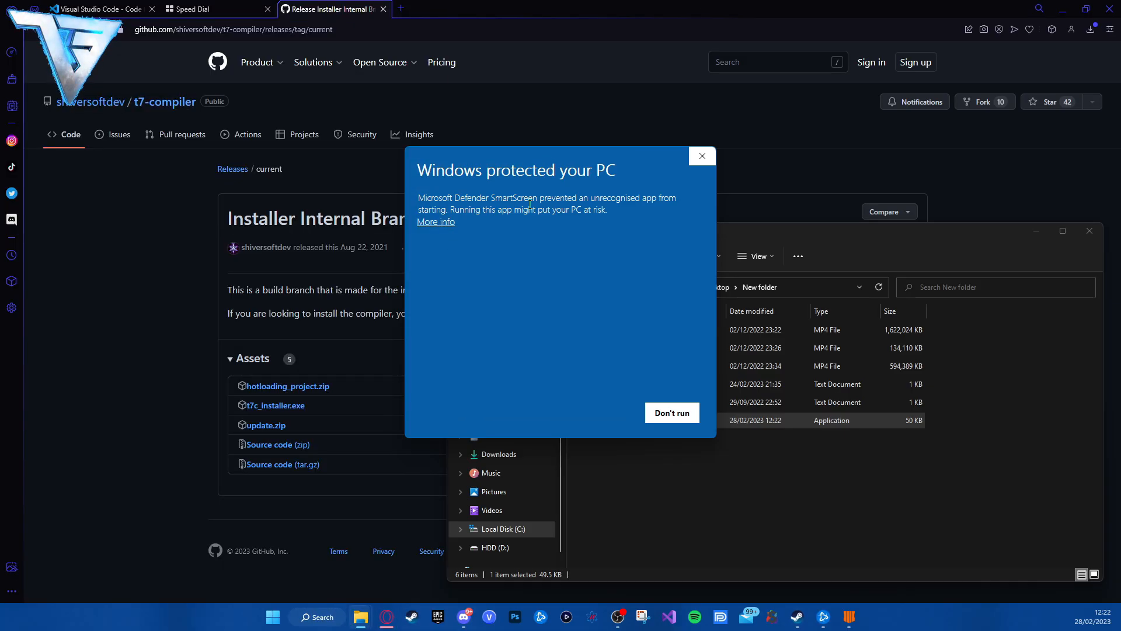
Step: Run the blocked installer anyway via the warning's More info details
{"action": "left_click", "coordinate": [434, 221]}
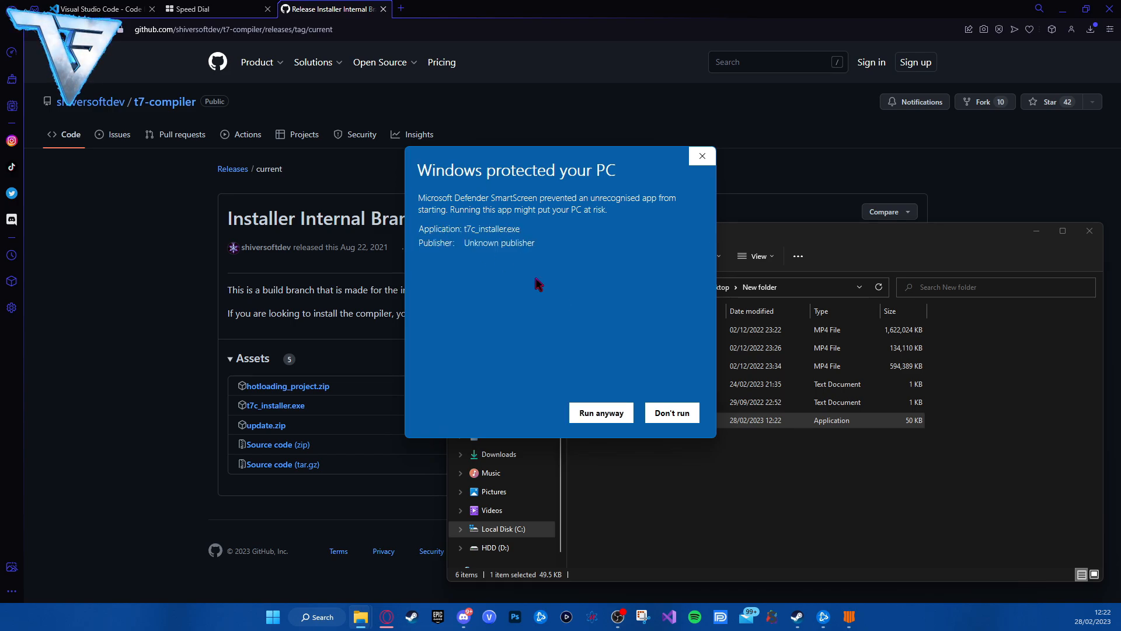
{"action": "left_click", "coordinate": [601, 413]}
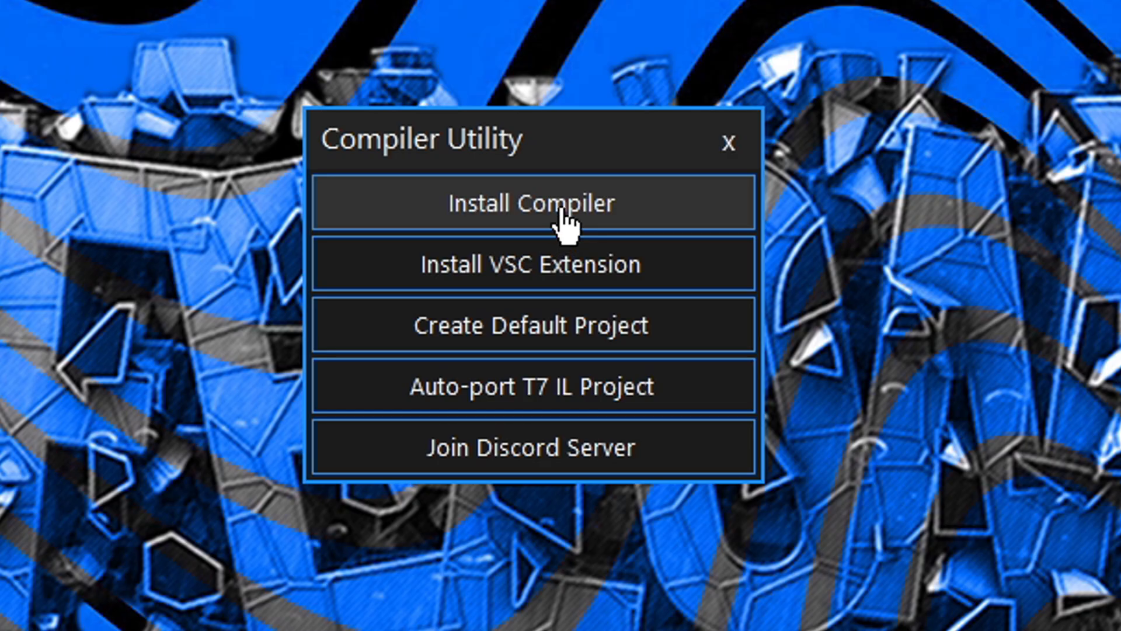
{"action": "mouse_move", "coordinate": [471, 308]}
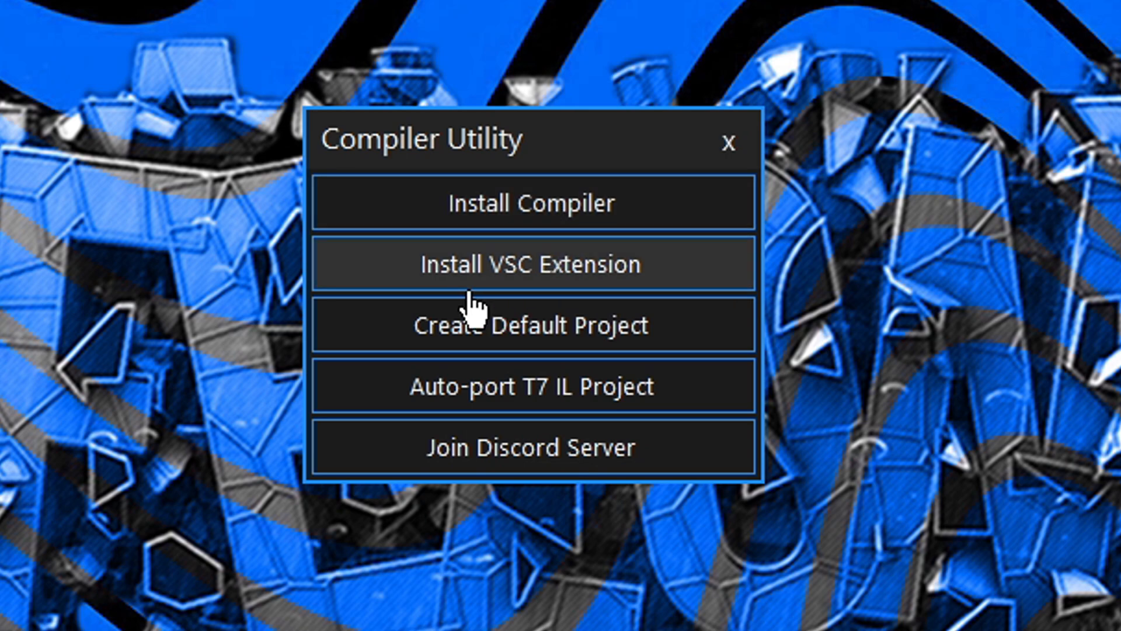
{"action": "mouse_move", "coordinate": [586, 290]}
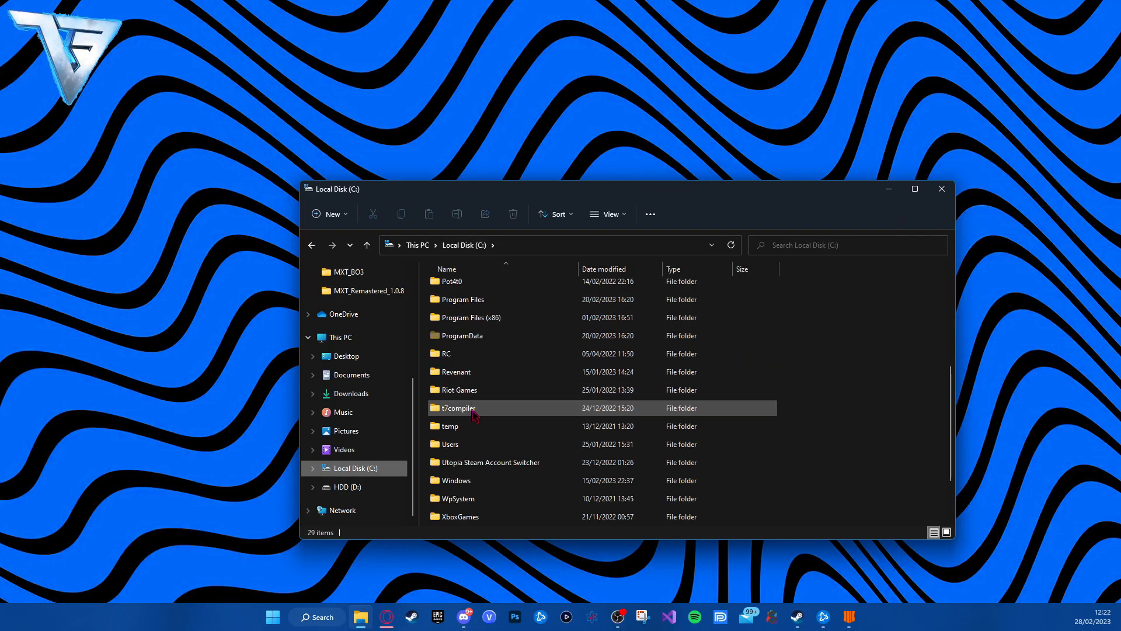
Step: Browse into C:\t7compiler\defaultproject\T7 to check the installed project folders
{"action": "double_click", "coordinate": [457, 407]}
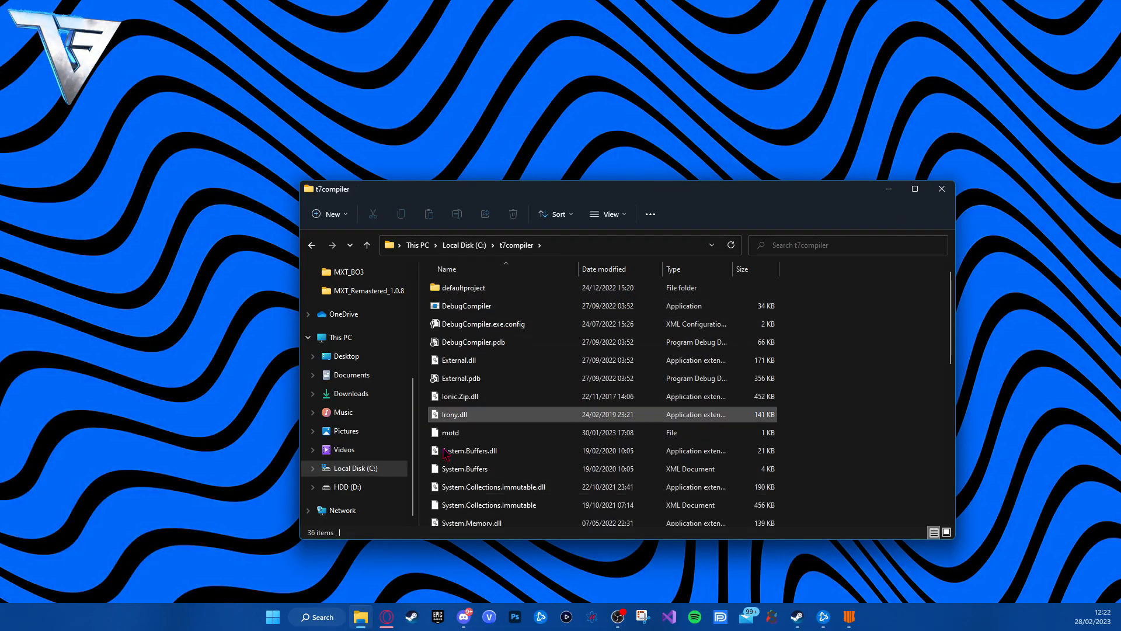
{"action": "double_click", "coordinate": [462, 288]}
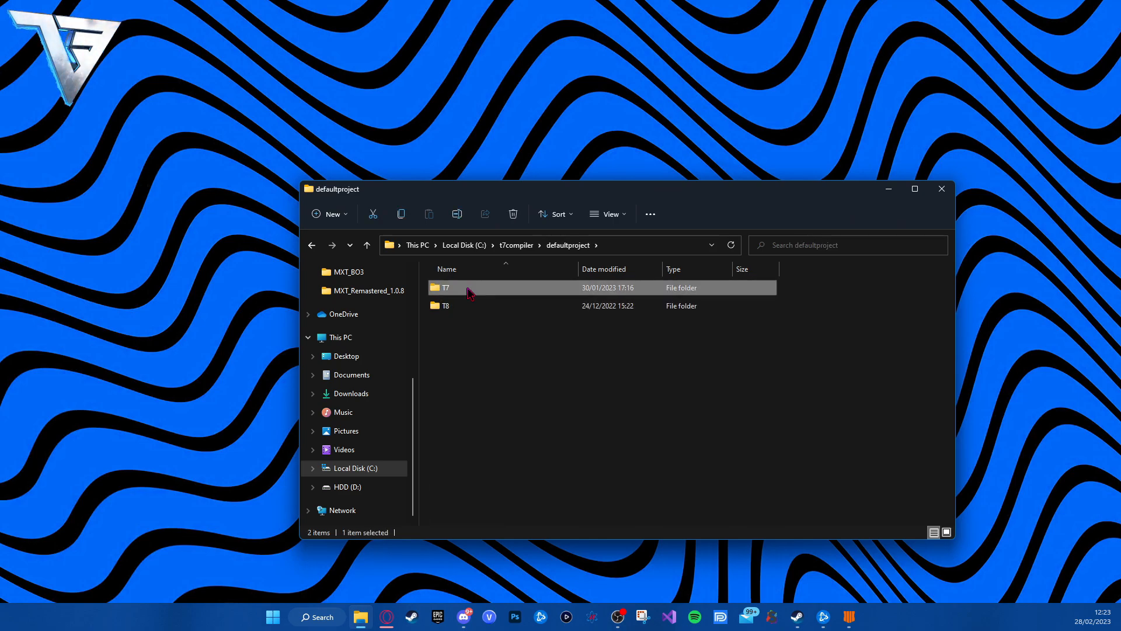
{"action": "double_click", "coordinate": [445, 304]}
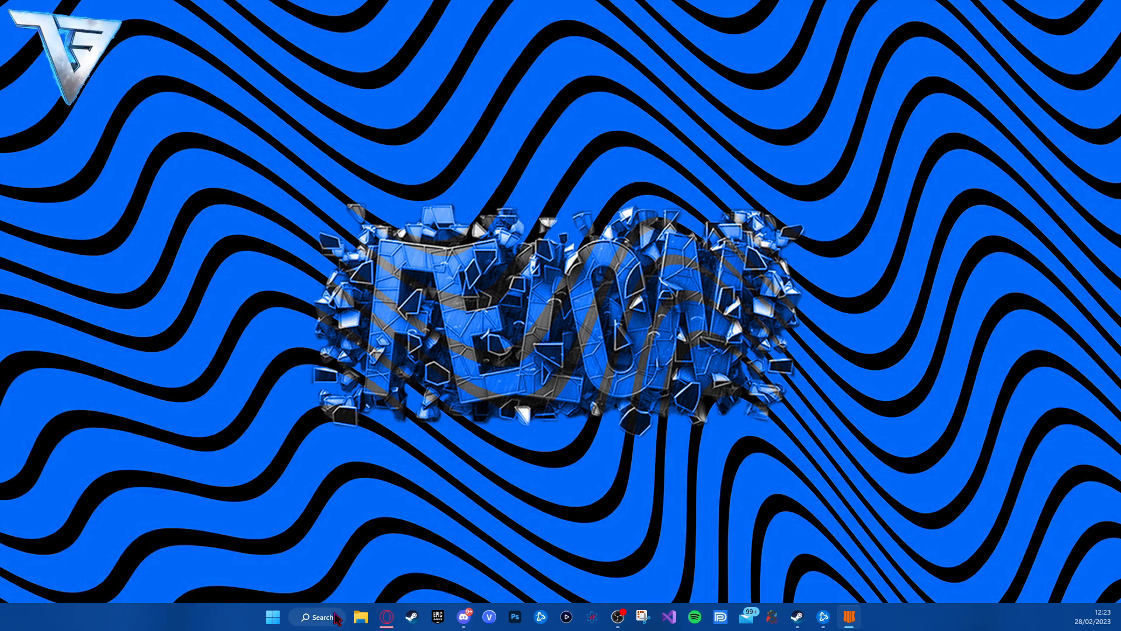
Step: Launch VS Code and open the Abomination folder as the project
{"action": "left_click", "coordinate": [860, 617]}
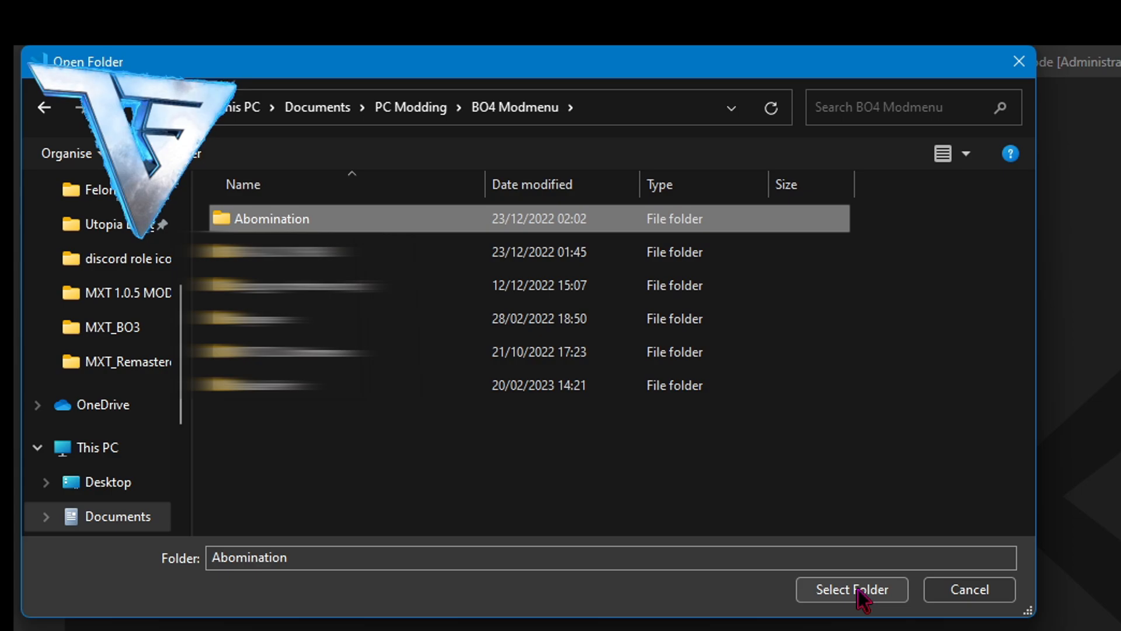
{"action": "left_click", "coordinate": [851, 589]}
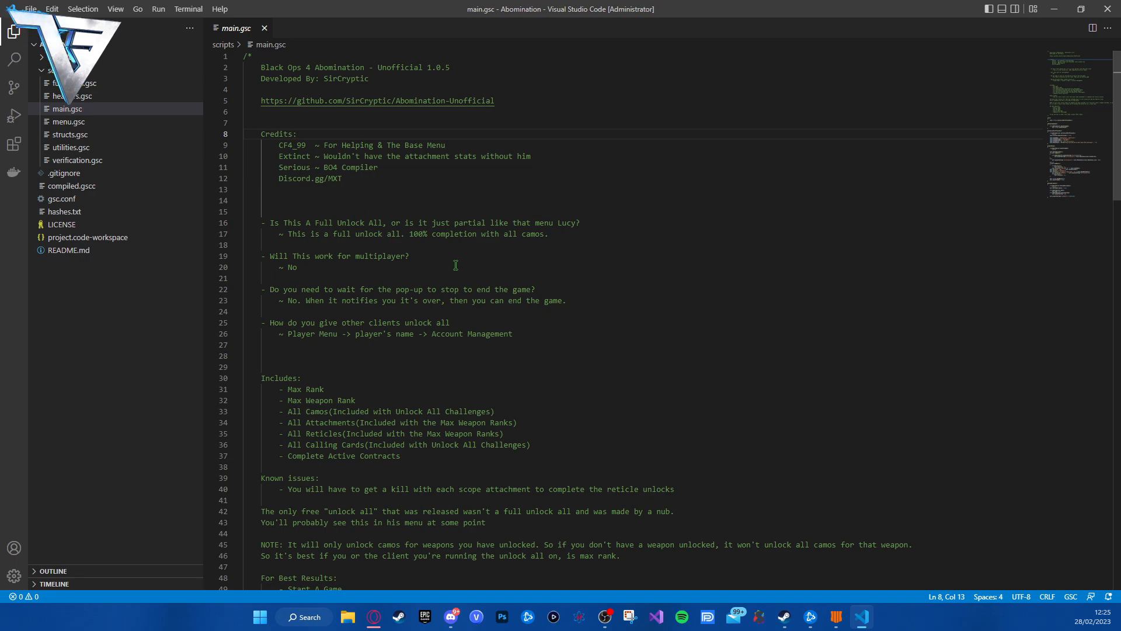
Step: Search the Keyboard Shortcuts settings for the Run Test Task command
{"action": "left_click", "coordinate": [30, 8]}
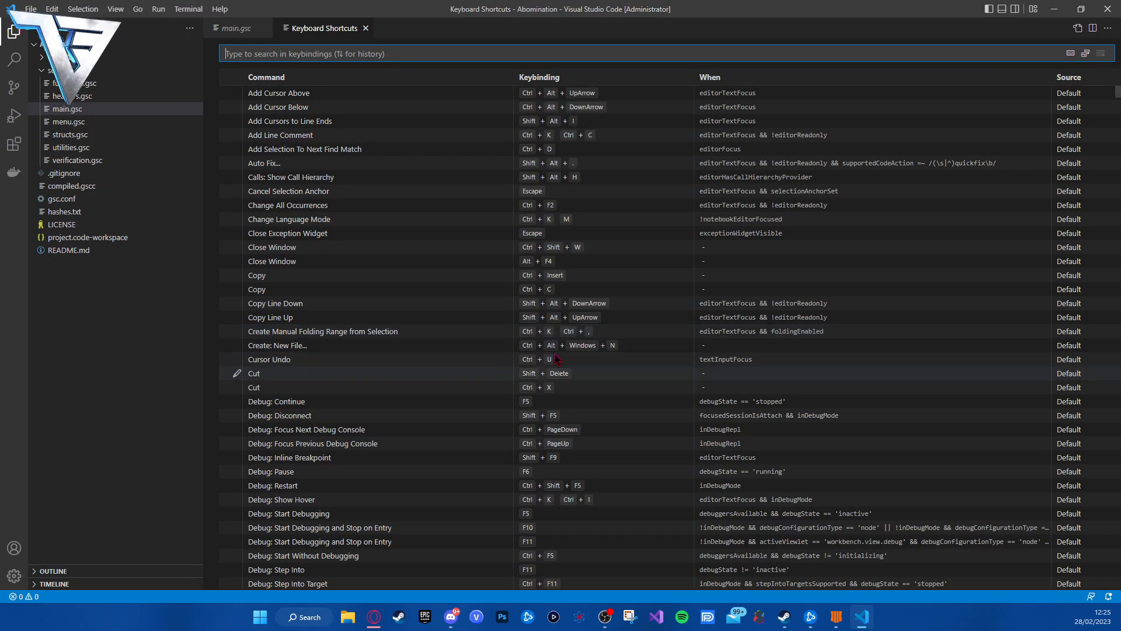
{"action": "type", "text": "run test"}
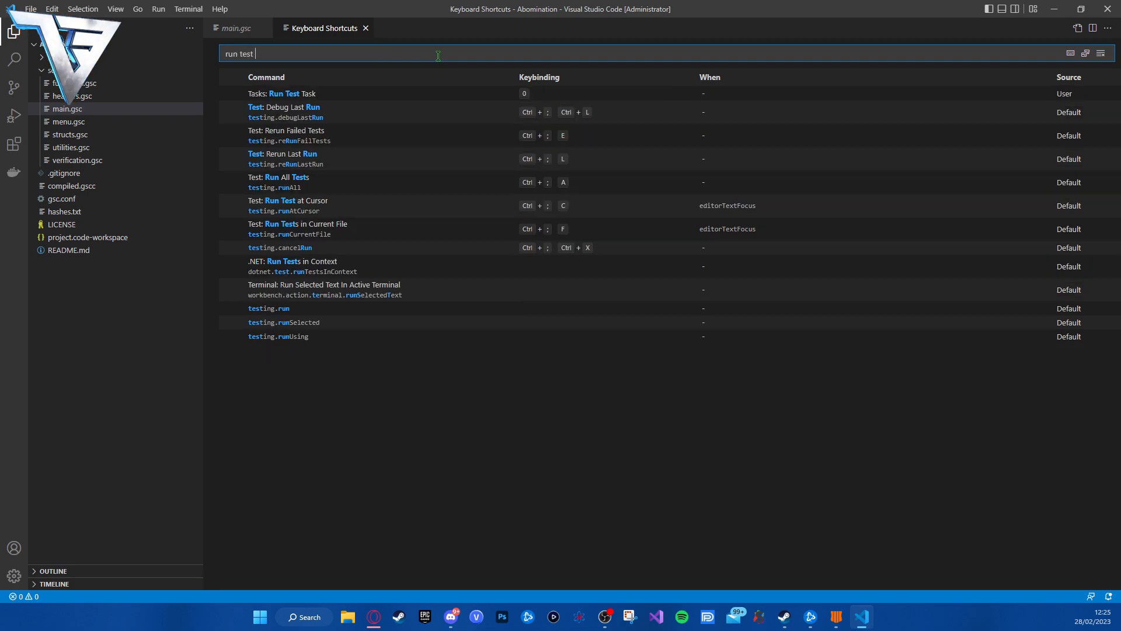
{"action": "type", "text": "tak"}
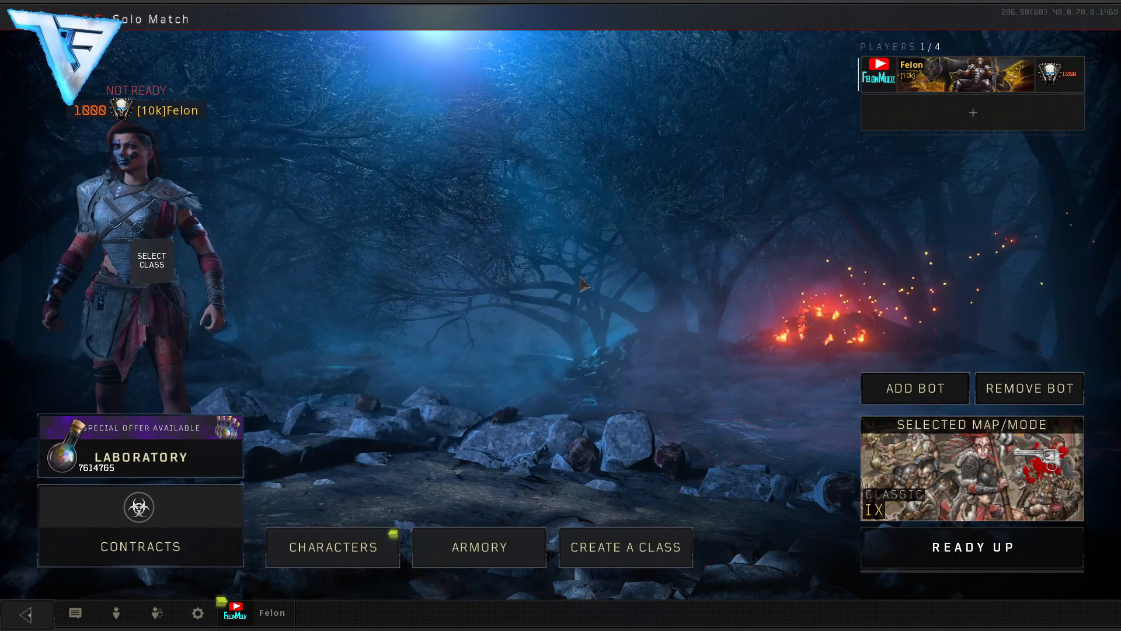
{"action": "mouse_move", "coordinate": [745, 178]}
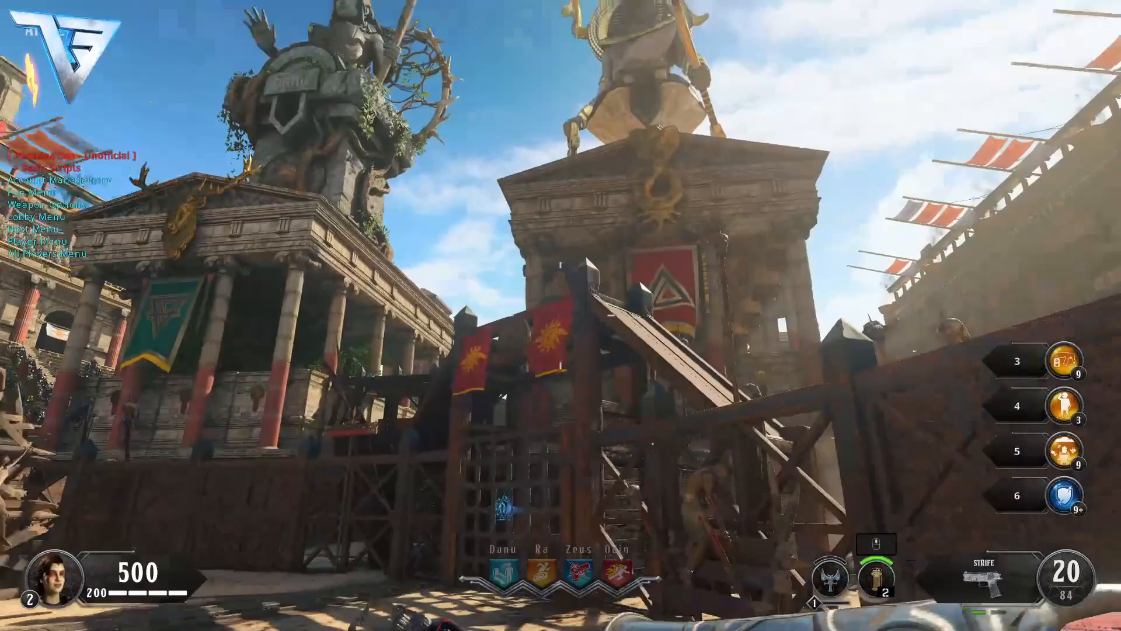
{"action": "mouse_move", "coordinate": [561, 316]}
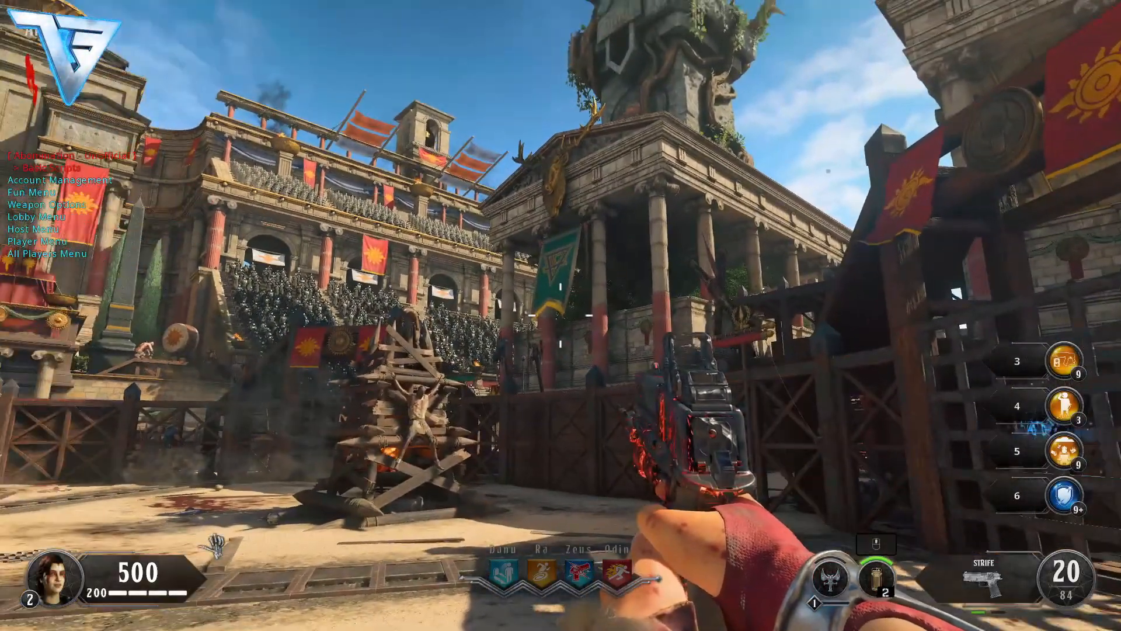